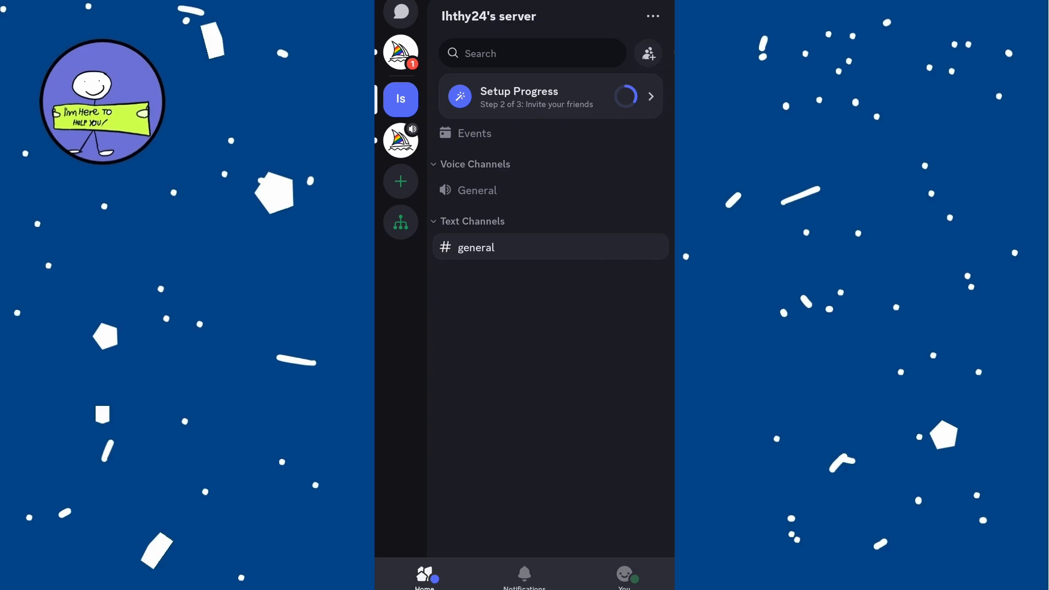
- Go to your own profile page from the You tab in the bottom bar
left_click(623, 576)
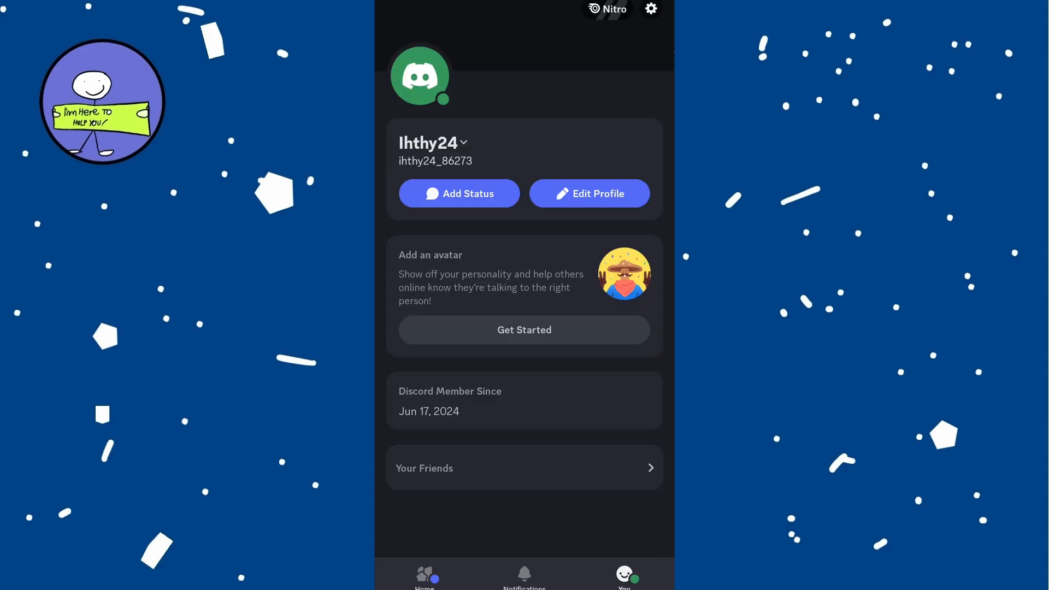
- Reach the App Settings section of Discord's settings via the gear icon
left_click(650, 10)
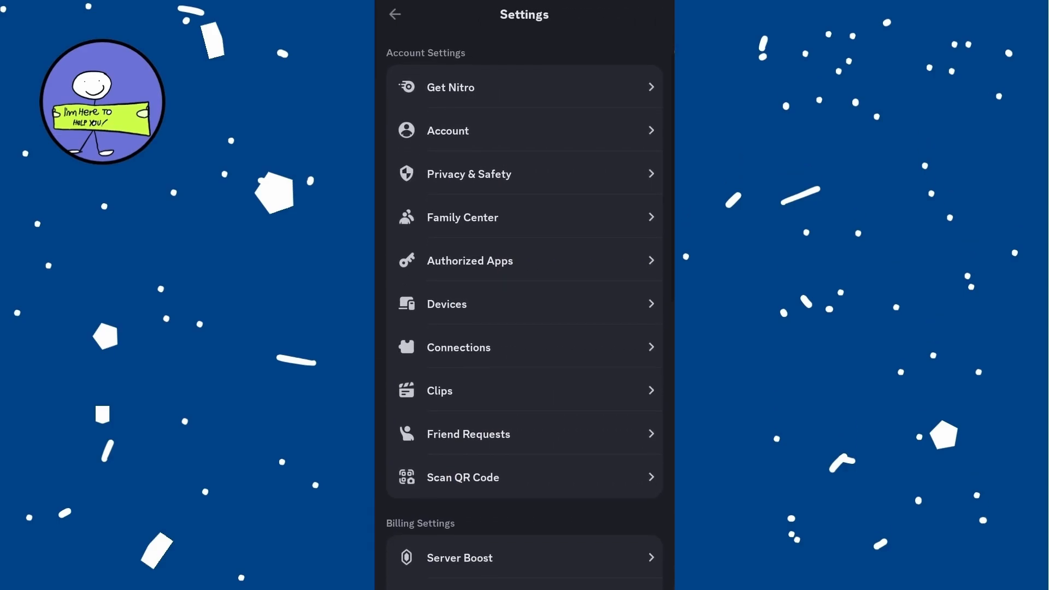
scroll("down", 3)
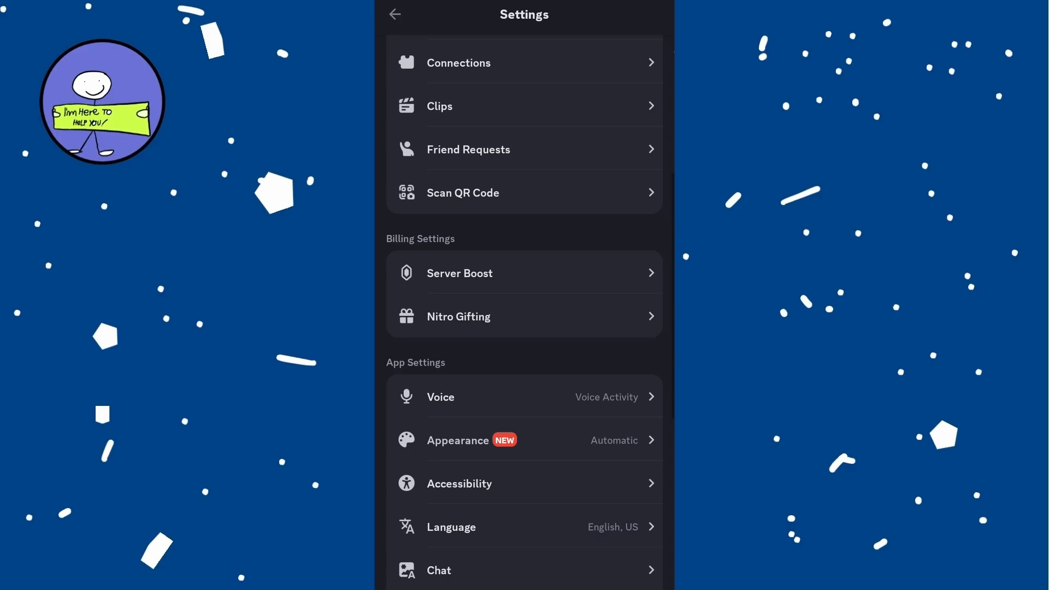
scroll("down", 3)
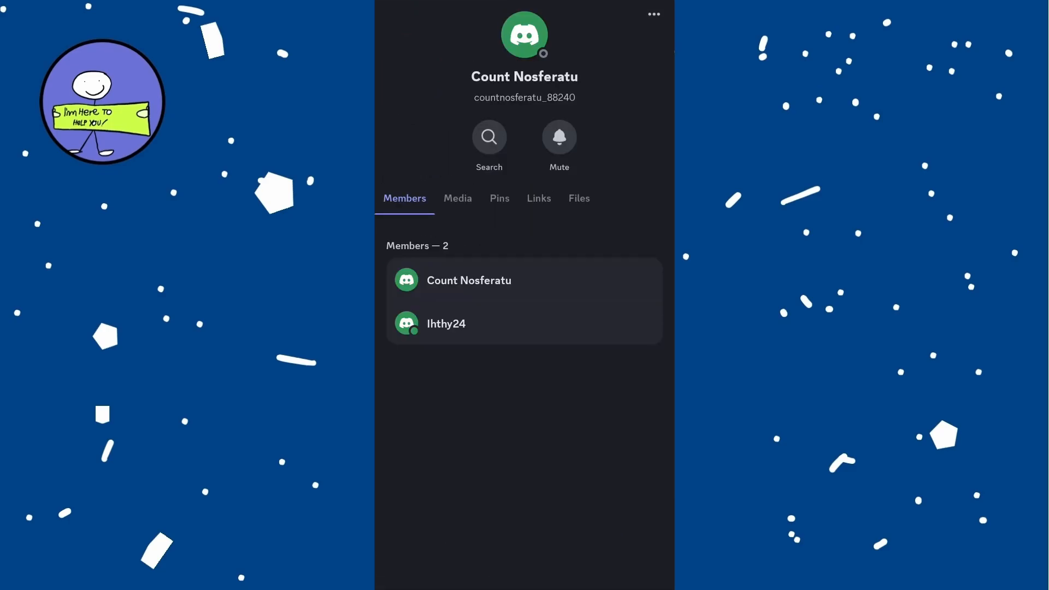
- Copy the friend's user ID from their profile's more-actions menu, showing the Copied ID toast
left_click(470, 281)
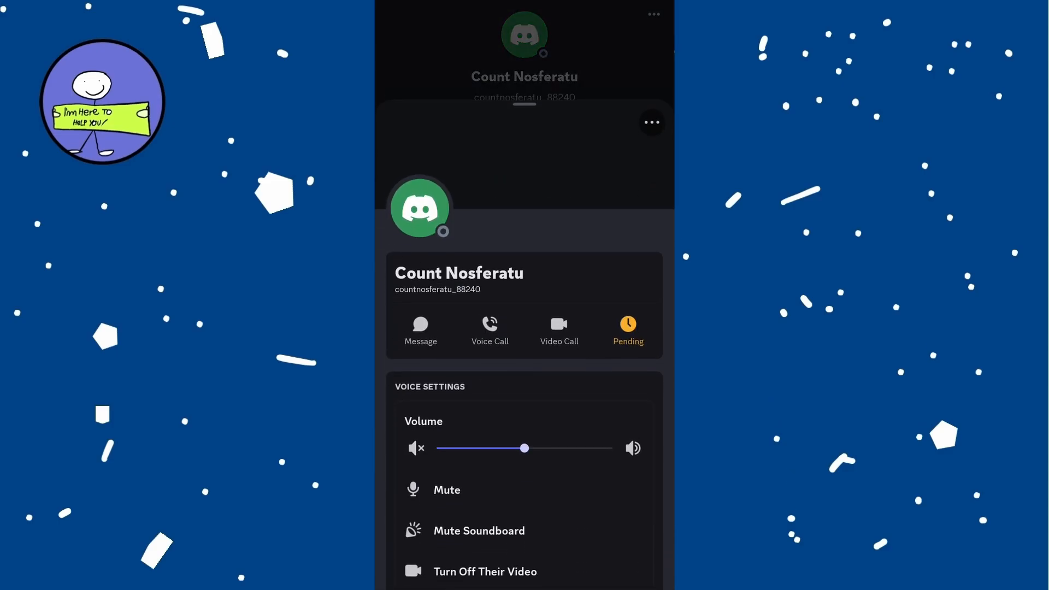
left_click(651, 122)
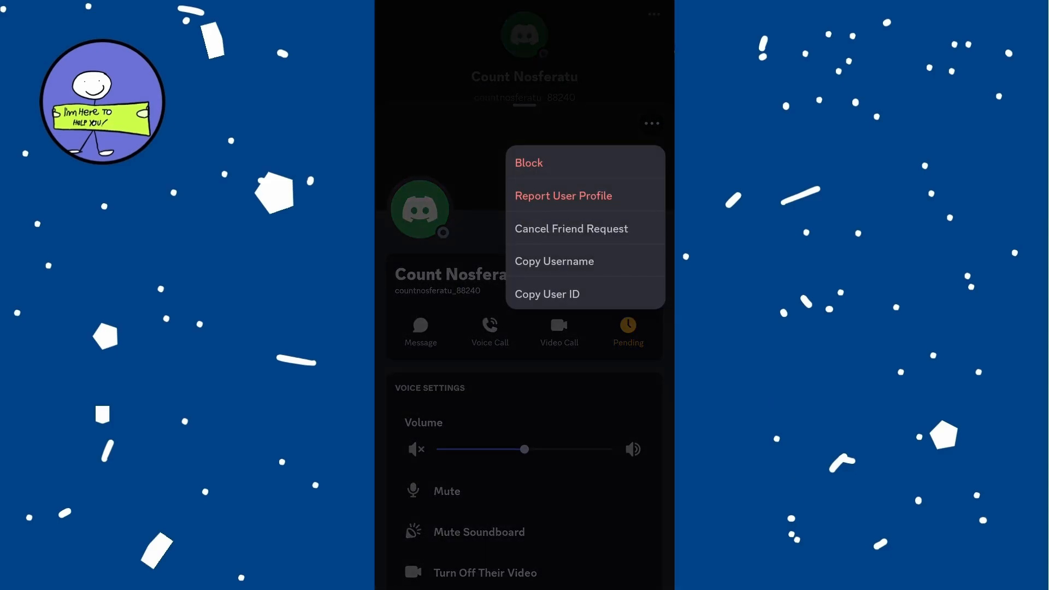
left_click(546, 294)
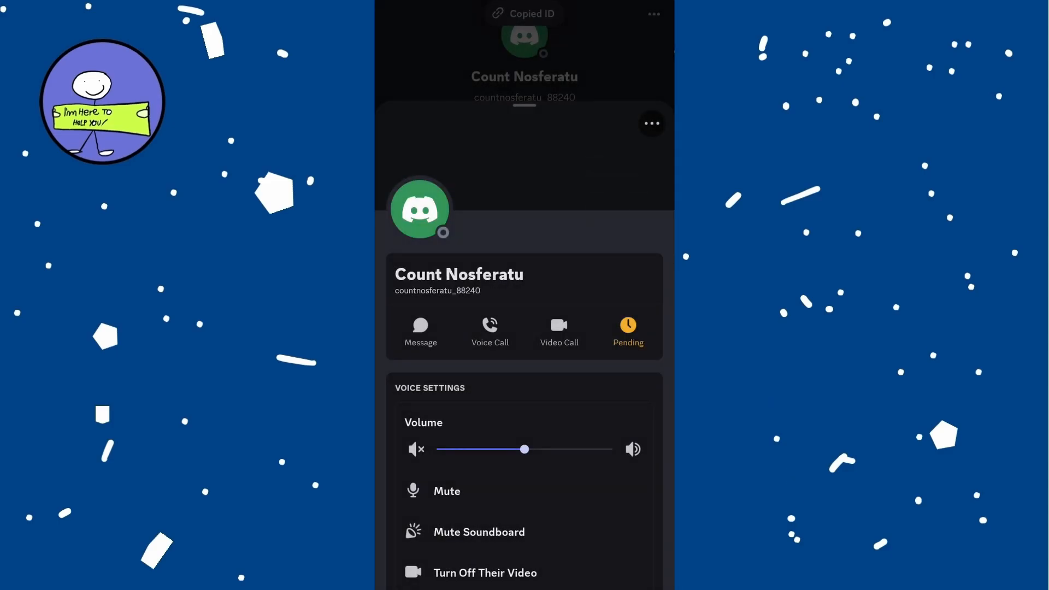